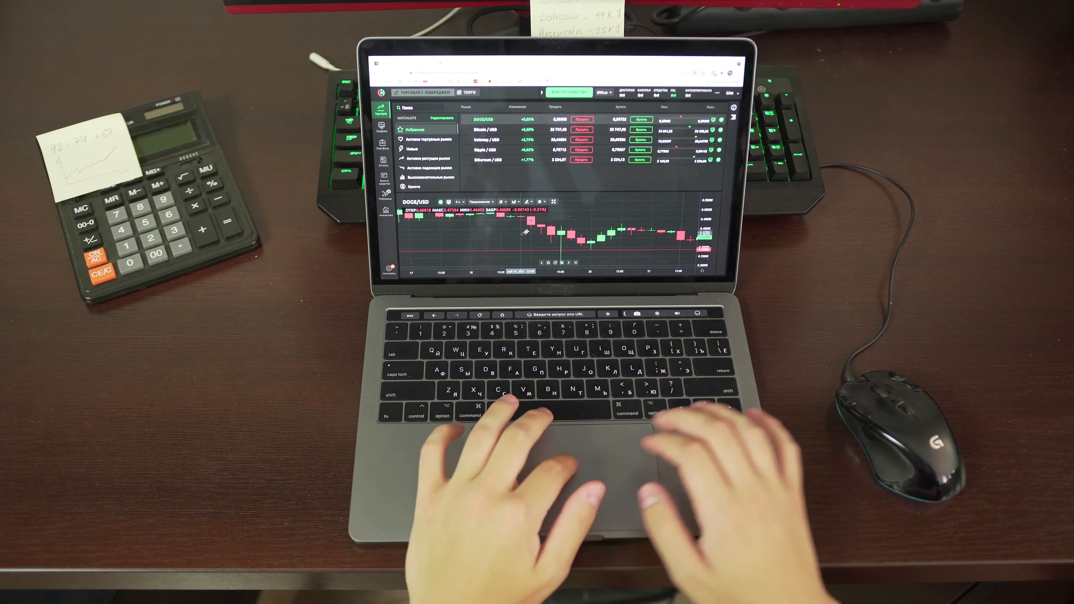
left_click(527, 202)
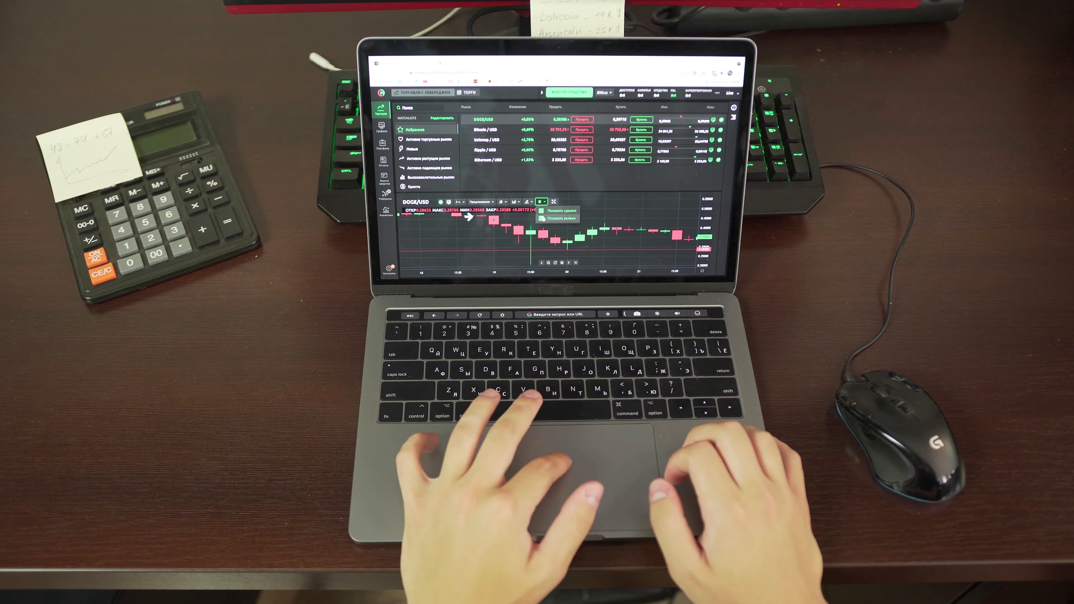
left_click(527, 201)
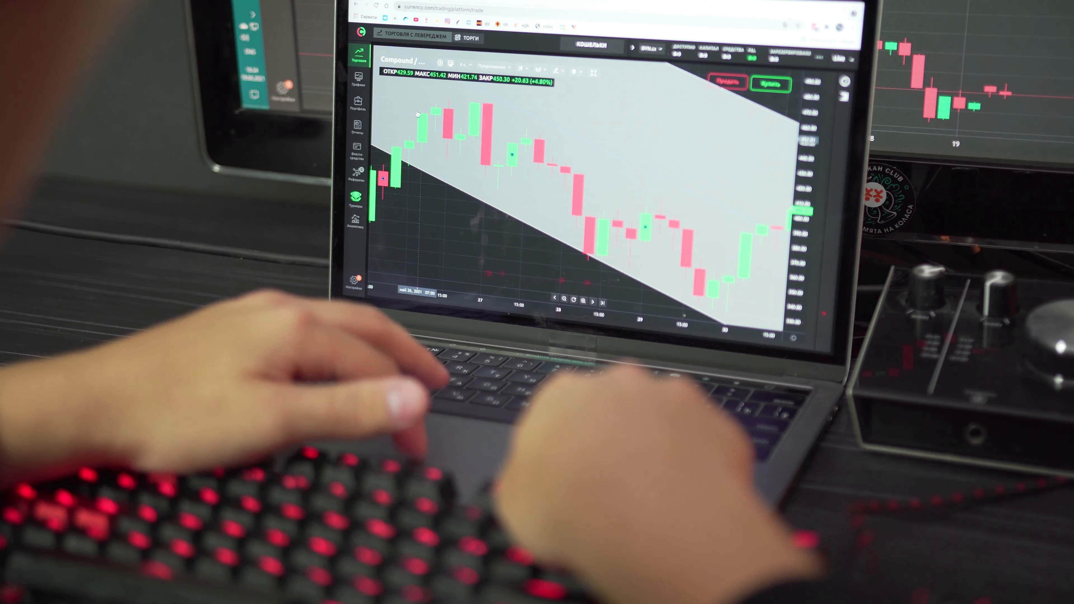
left_click(575, 71)
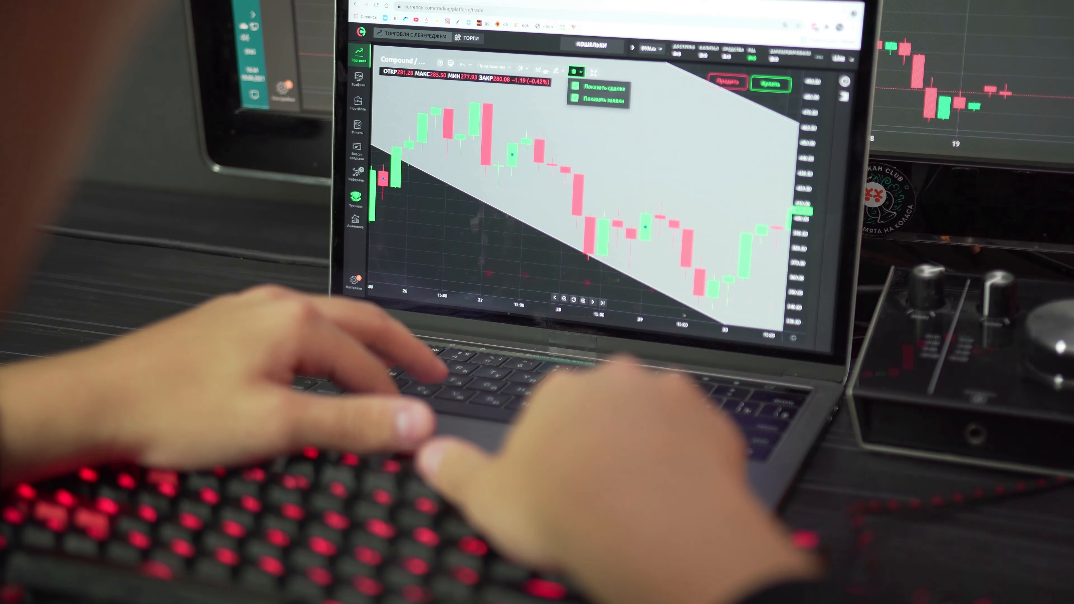
left_click(557, 70)
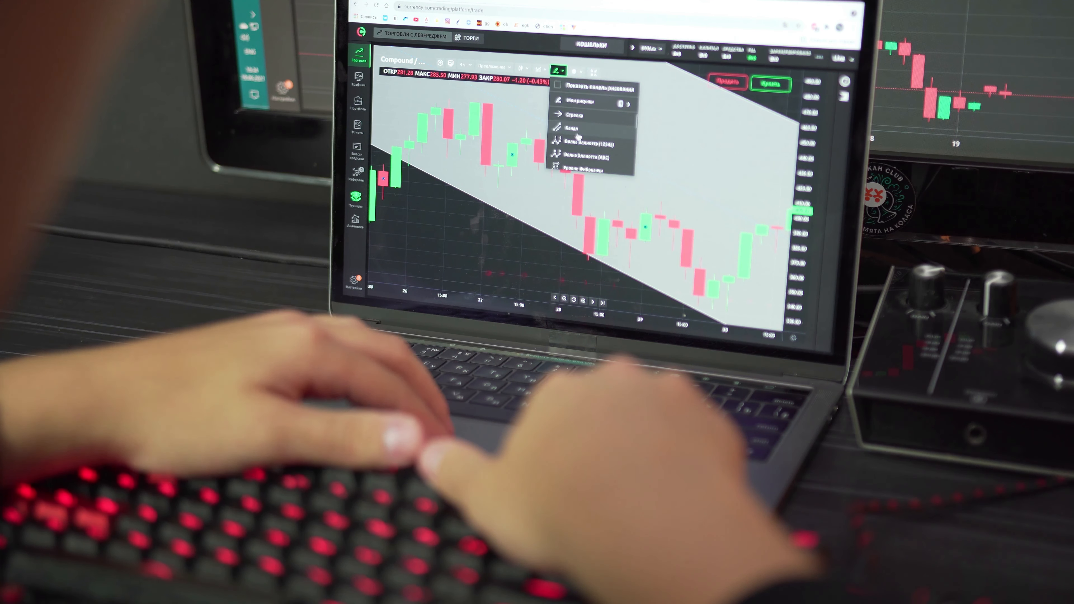